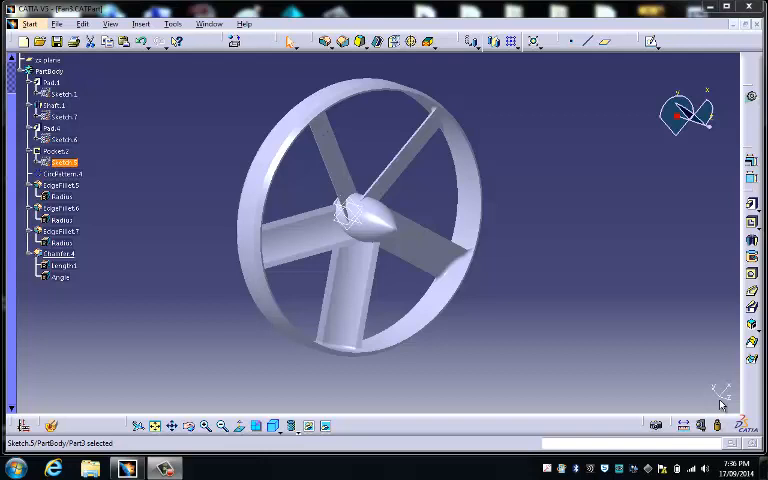
mouse_move(520, 318)
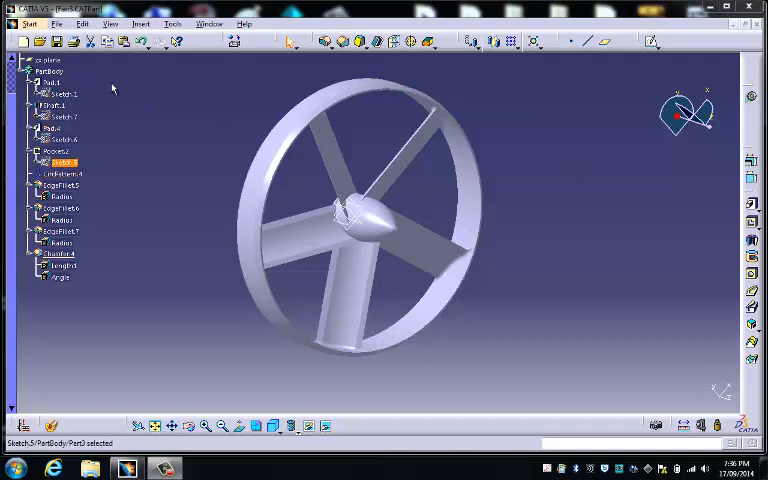
- Create a new Part document via File > New and confirm its default name
click(56, 24)
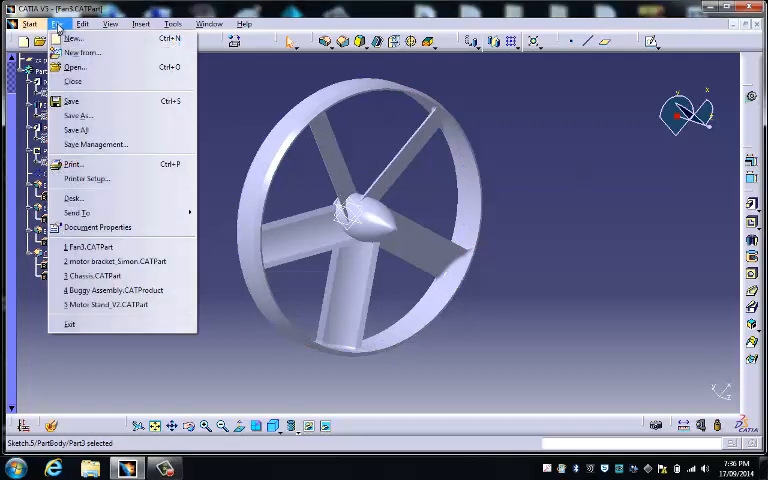
click(72, 38)
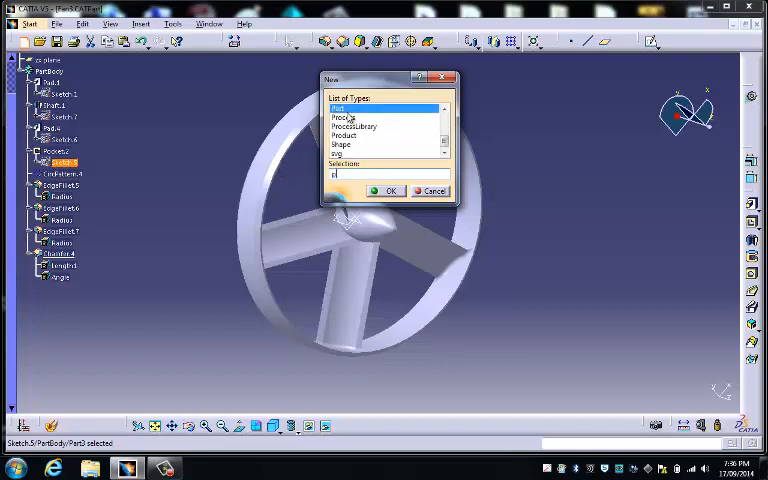
click(388, 192)
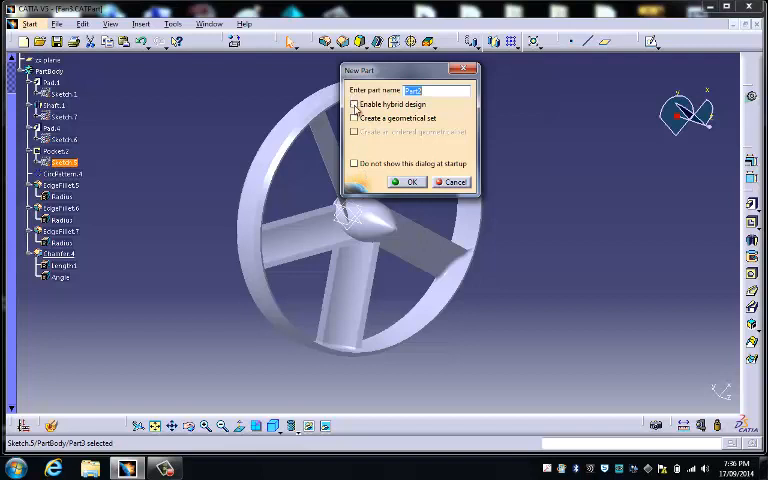
click(408, 182)
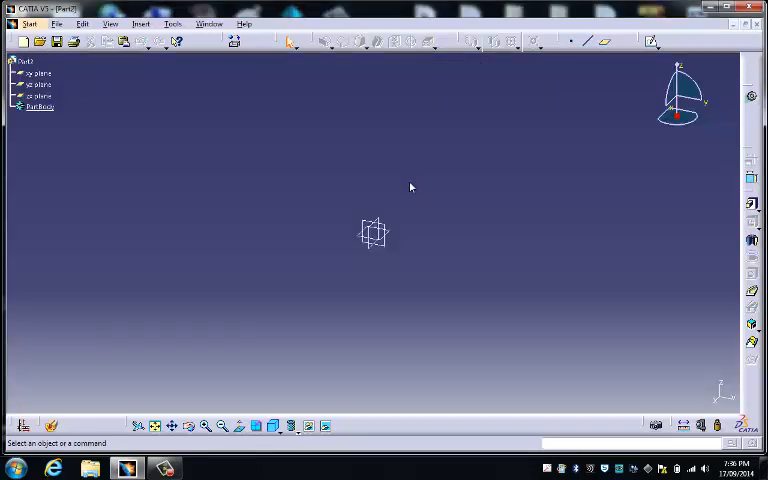
mouse_move(488, 208)
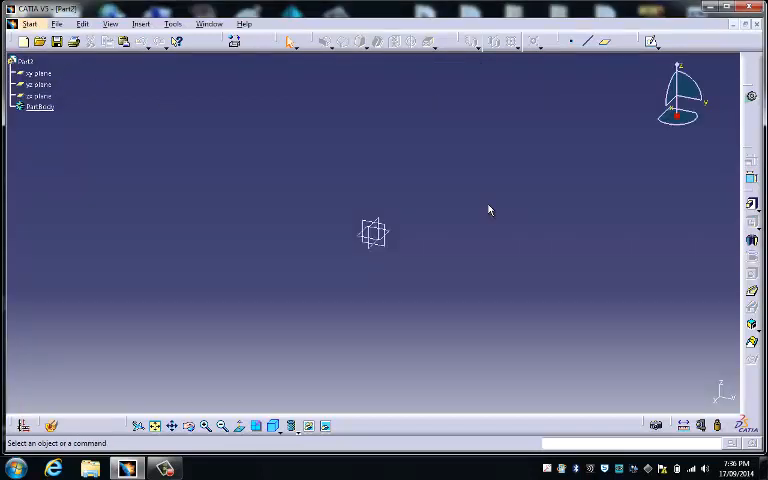
mouse_move(388, 276)
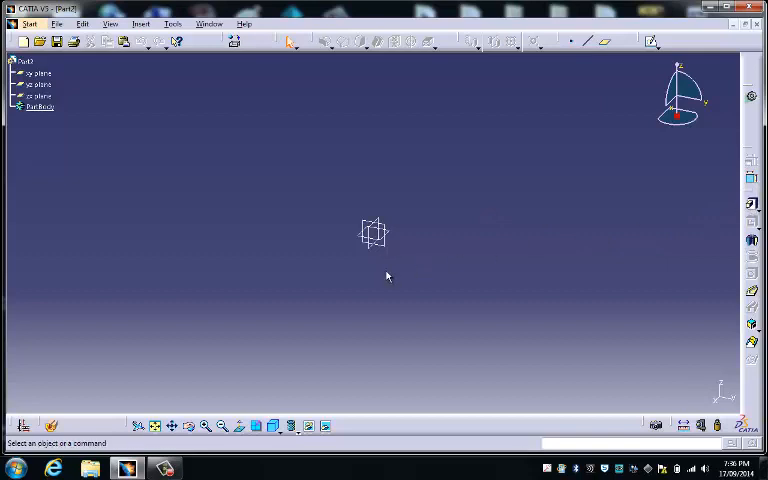
mouse_move(752, 244)
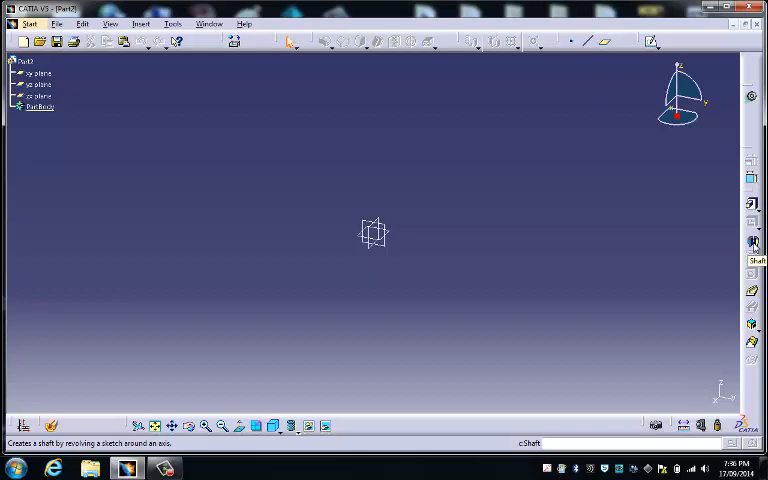
- Start a Shaft feature so its profile sketch can be opened on a reference plane
click(752, 242)
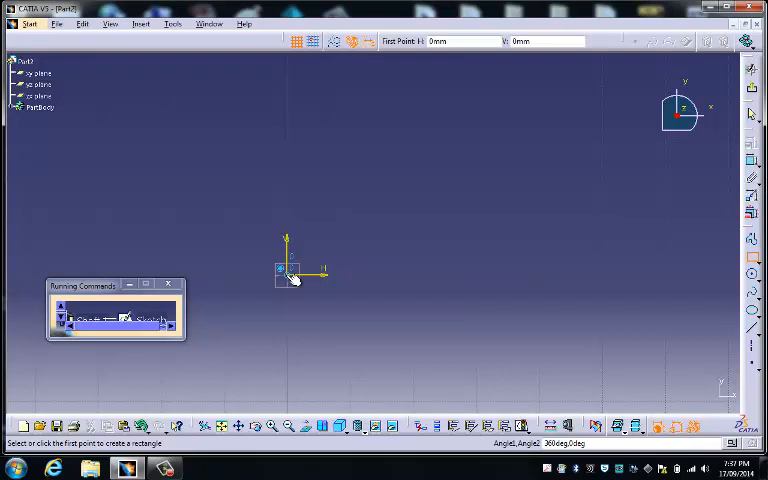
- Draw a rectangle beside the origin and fix its length dimension
drag(288, 276, 396, 216)
text(6)
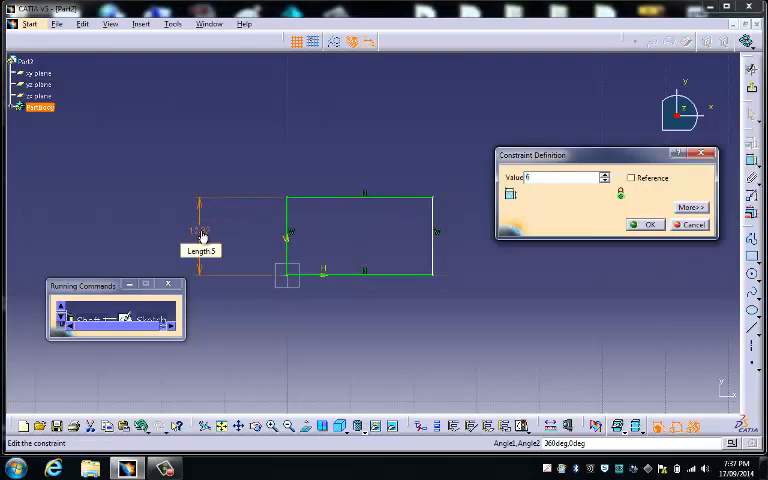
click(646, 224)
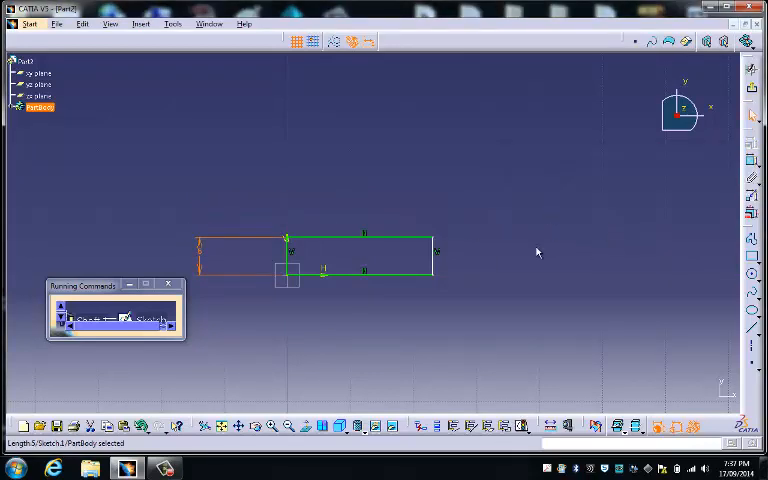
mouse_move(434, 260)
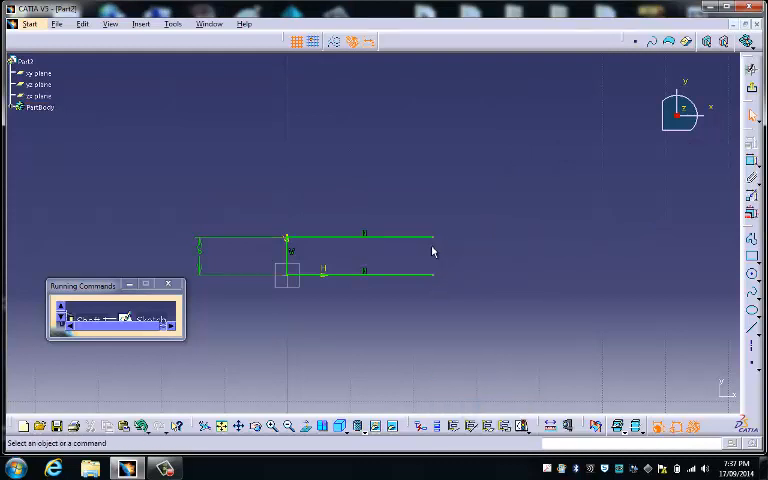
click(360, 236)
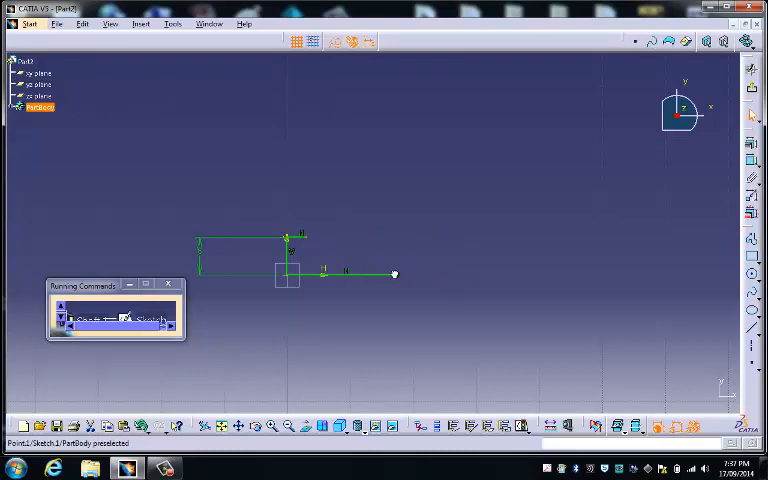
- Add a horizontal line from the origin along the base and select it with the top-edge point
click(484, 302)
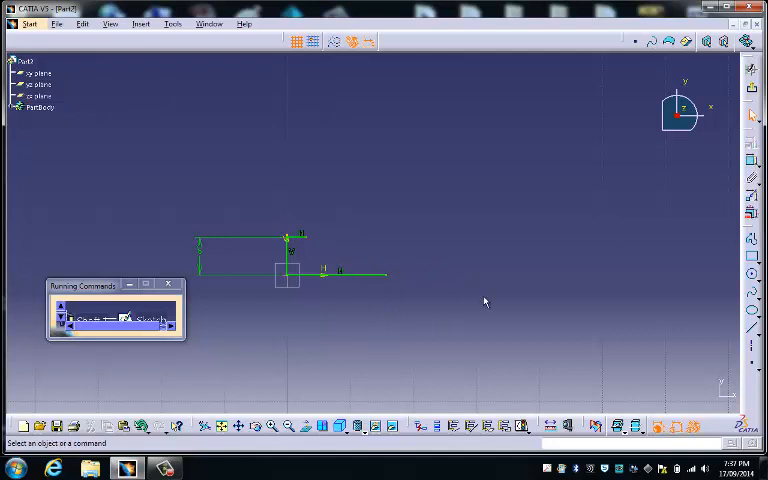
mouse_move(308, 240)
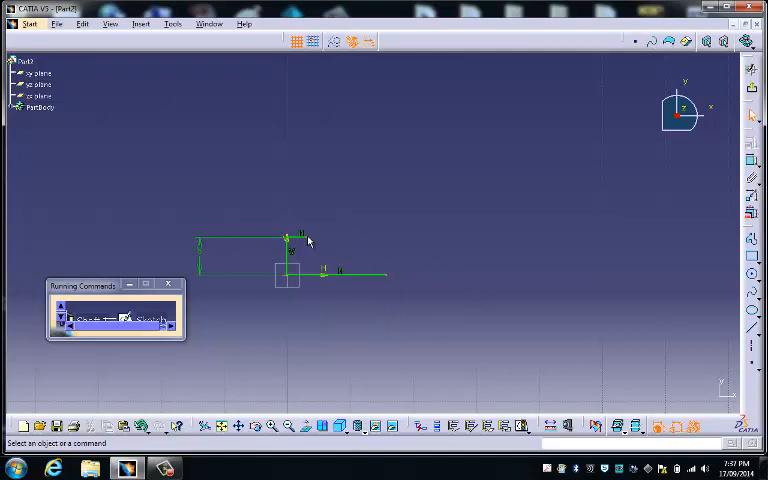
click(32, 108)
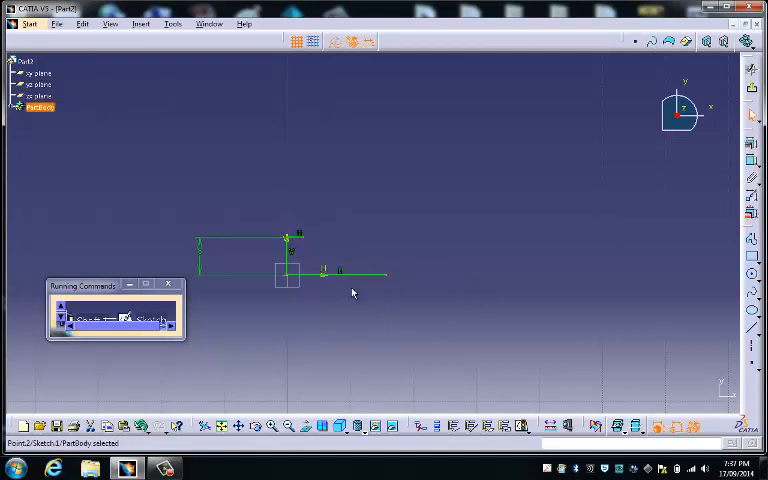
mouse_move(360, 276)
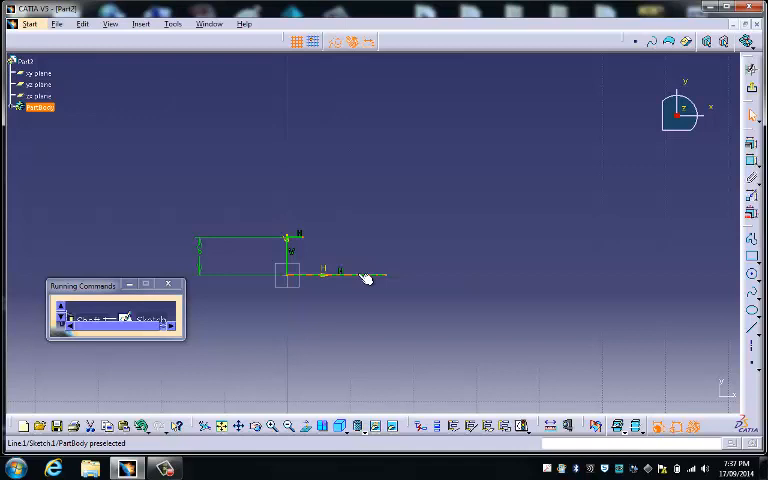
click(350, 272)
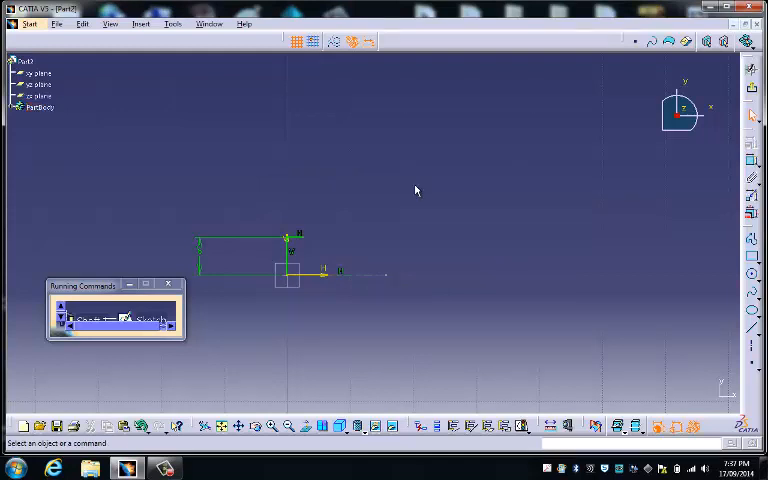
mouse_move(404, 188)
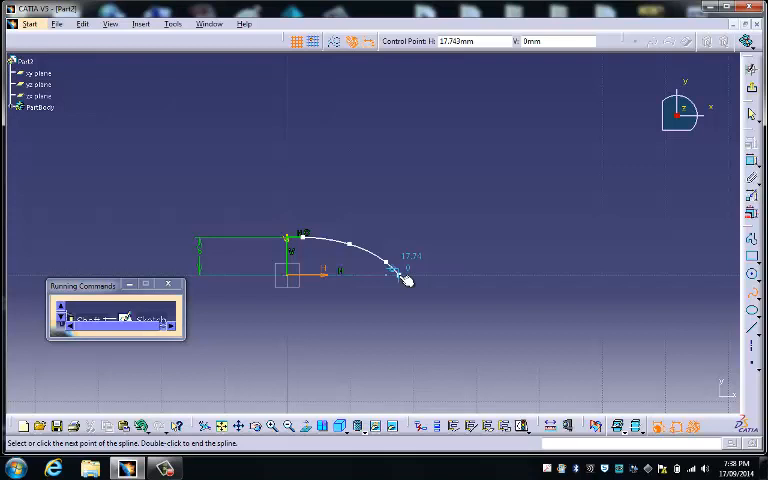
- Finish the spline at the axis line, completing the rounded nose profile
double_click(398, 278)
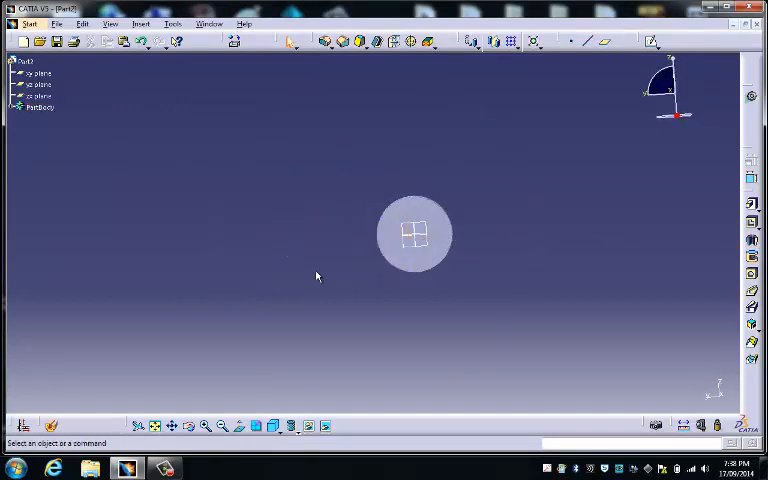
mouse_move(424, 228)
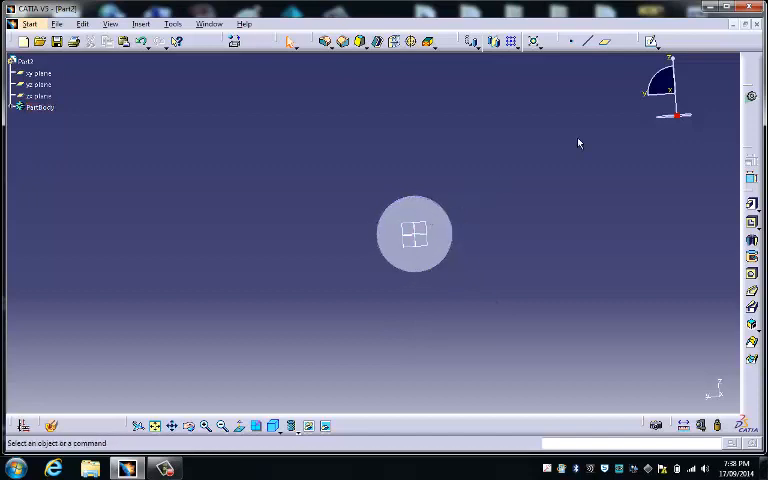
mouse_move(644, 98)
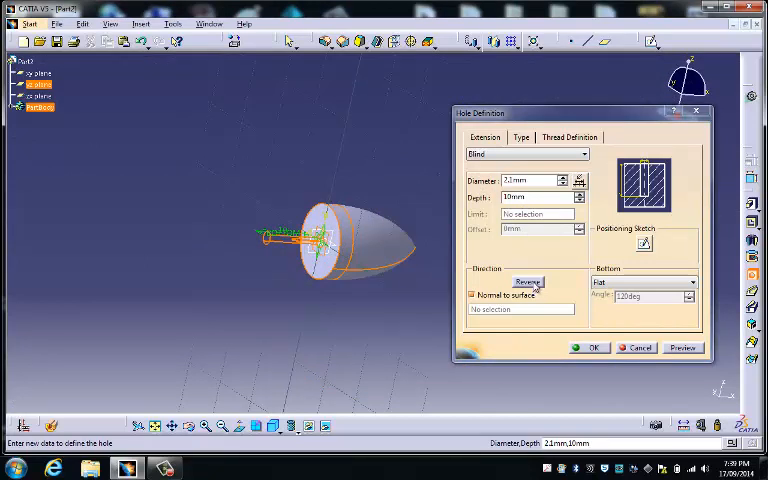
- Reverse the 2.1 mm hole's drilling direction into the back face and confirm it
click(528, 280)
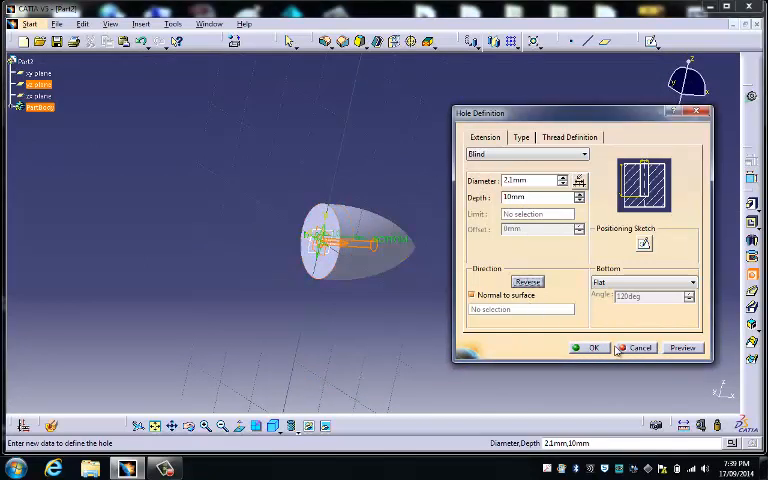
click(592, 348)
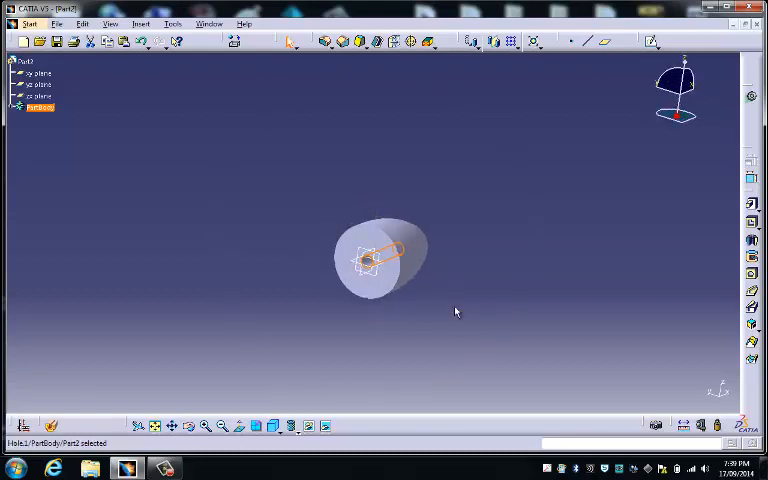